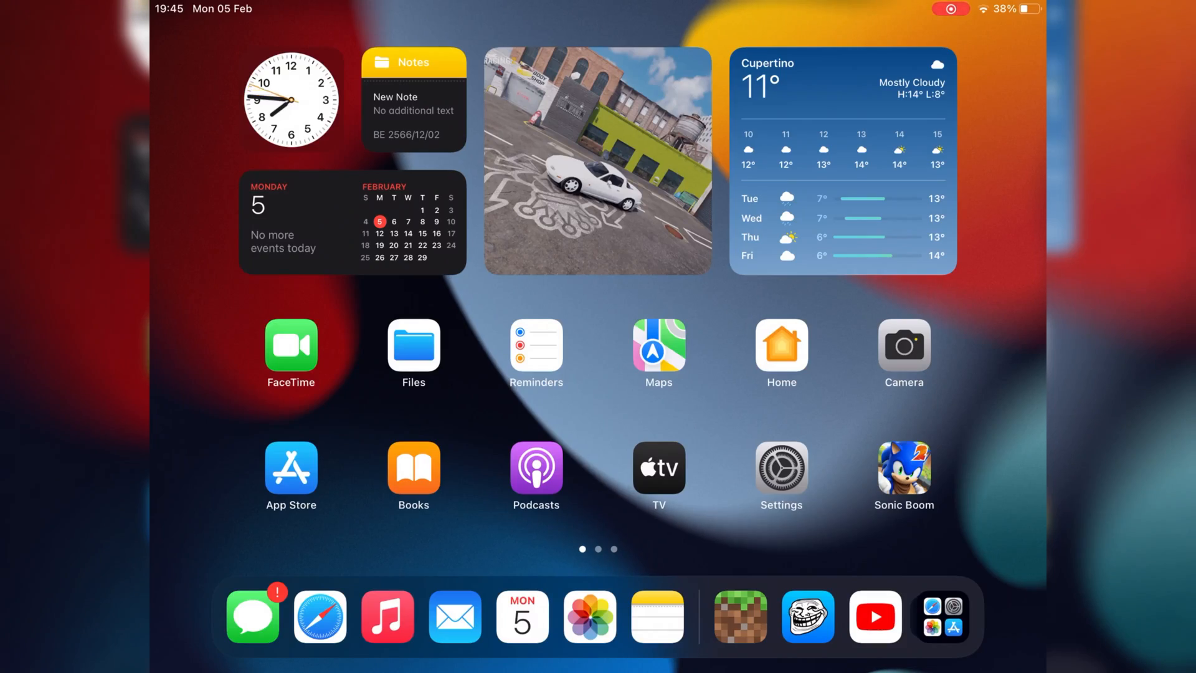
# Open TrollStore from the iPad home screen
pyautogui.hscroll(-3)
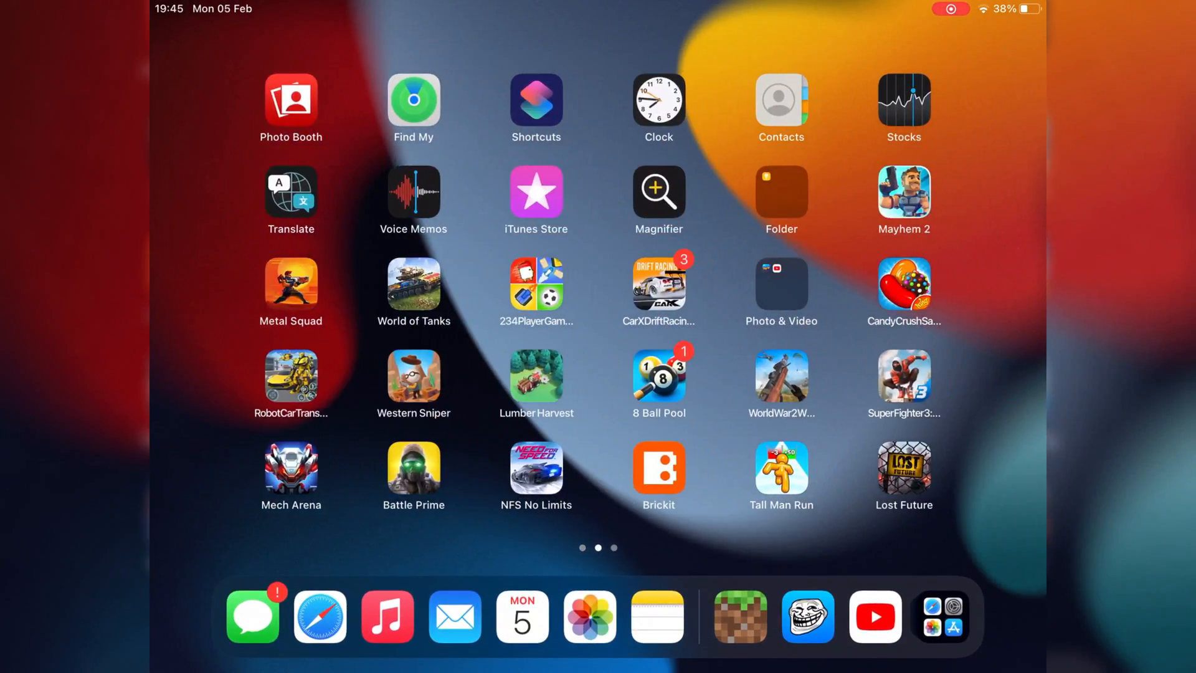
pyautogui.click(806, 616)
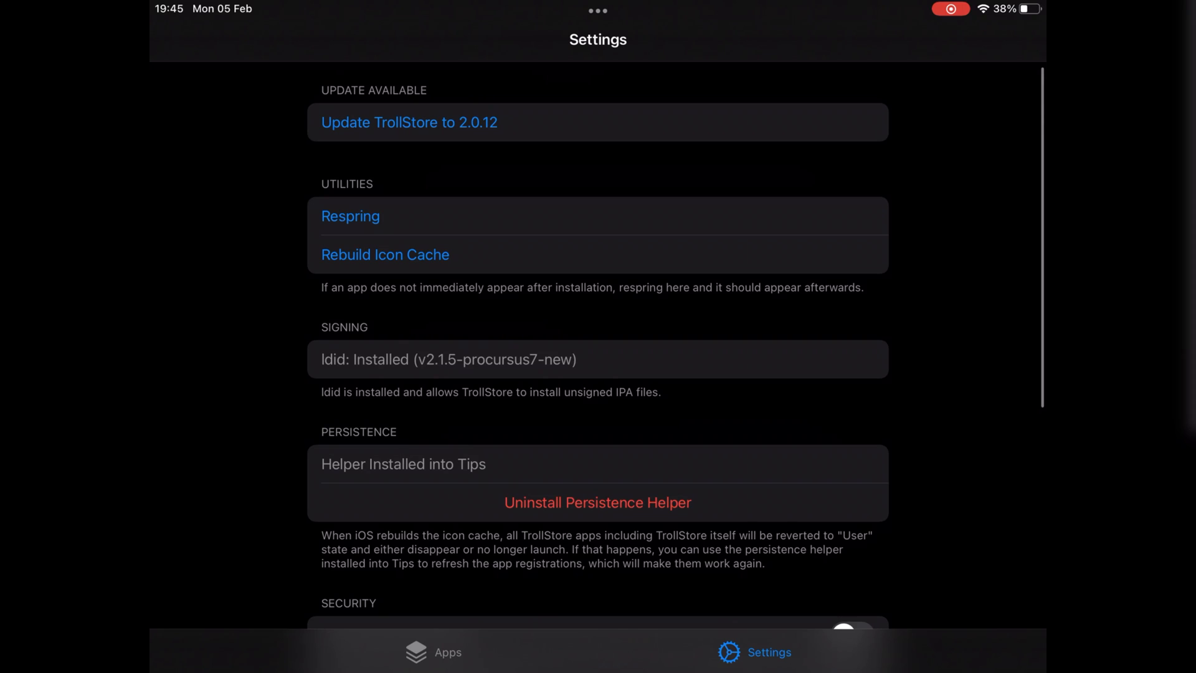
pyautogui.click(408, 122)
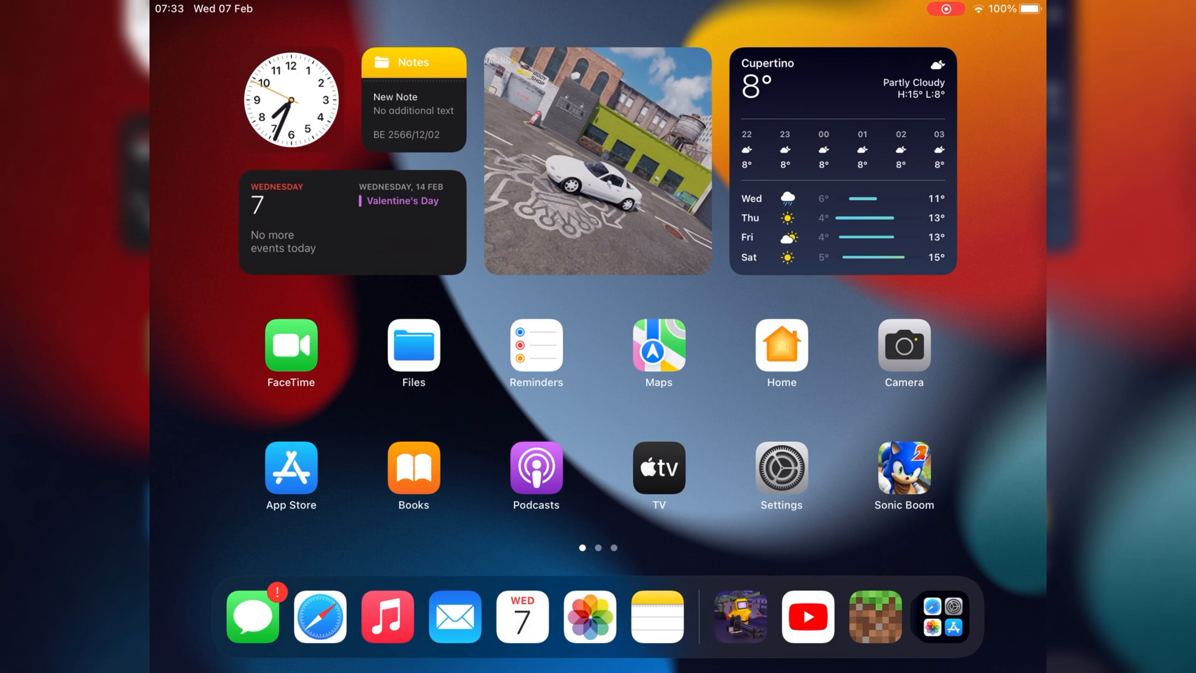
# Load the coolstore.pages.dev install page in Safari and add it to the Home Screen
pyautogui.click(320, 616)
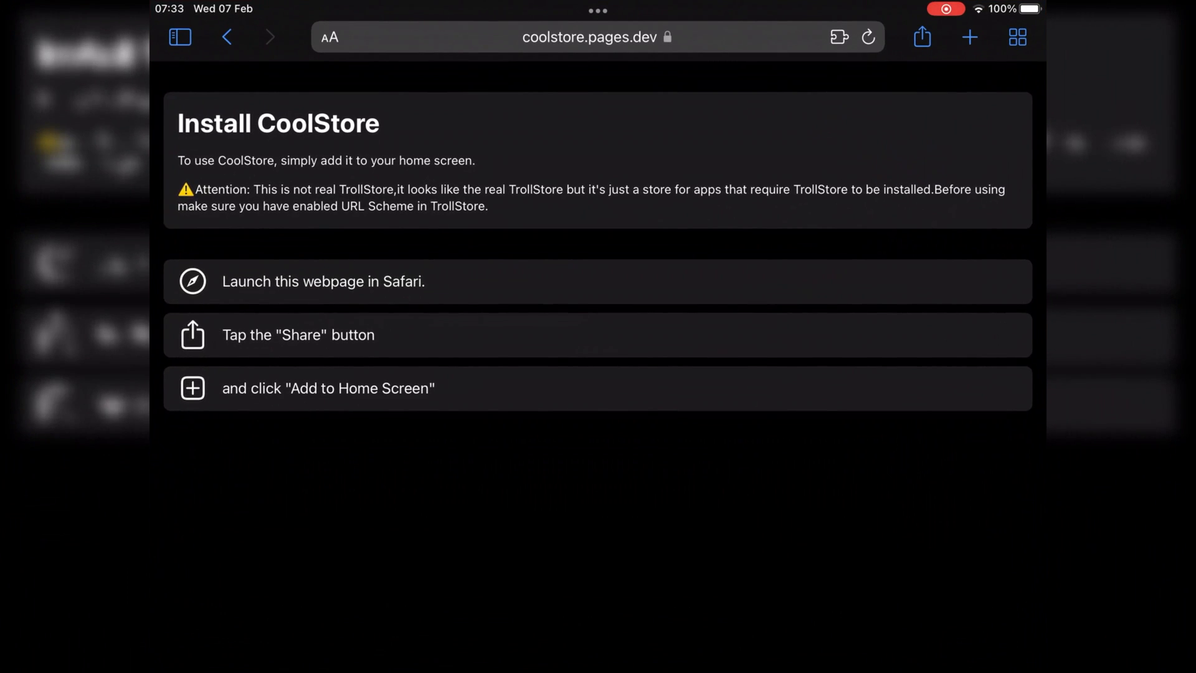
pyautogui.click(594, 37)
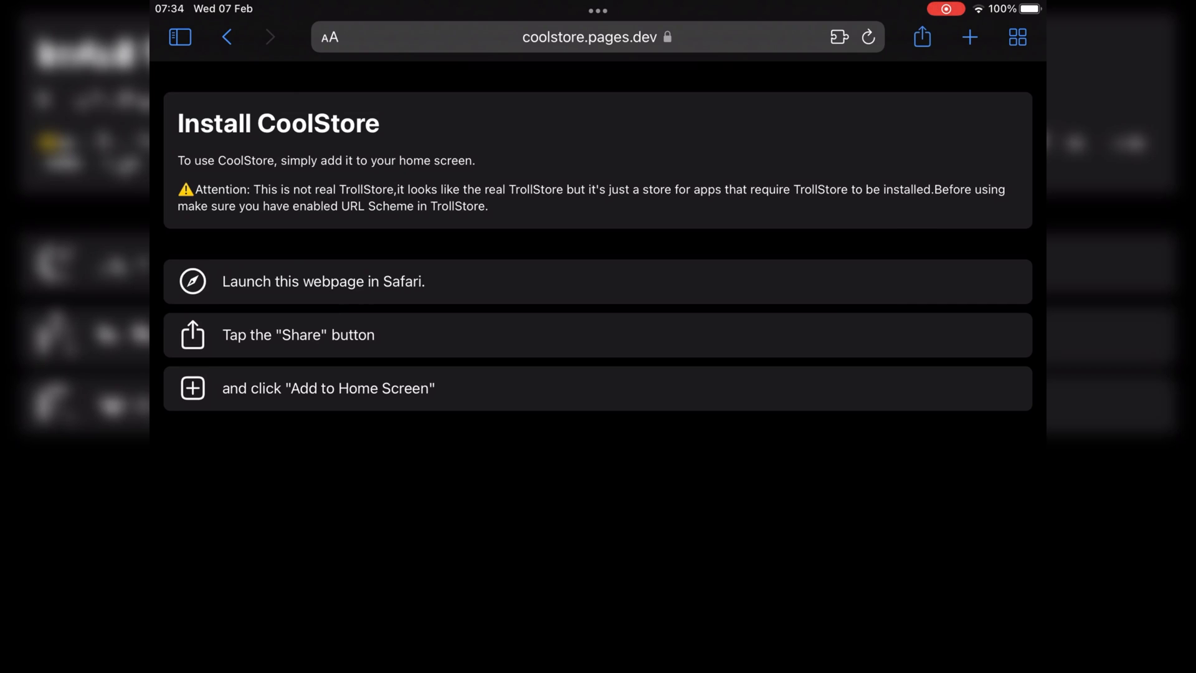
pyautogui.click(921, 37)
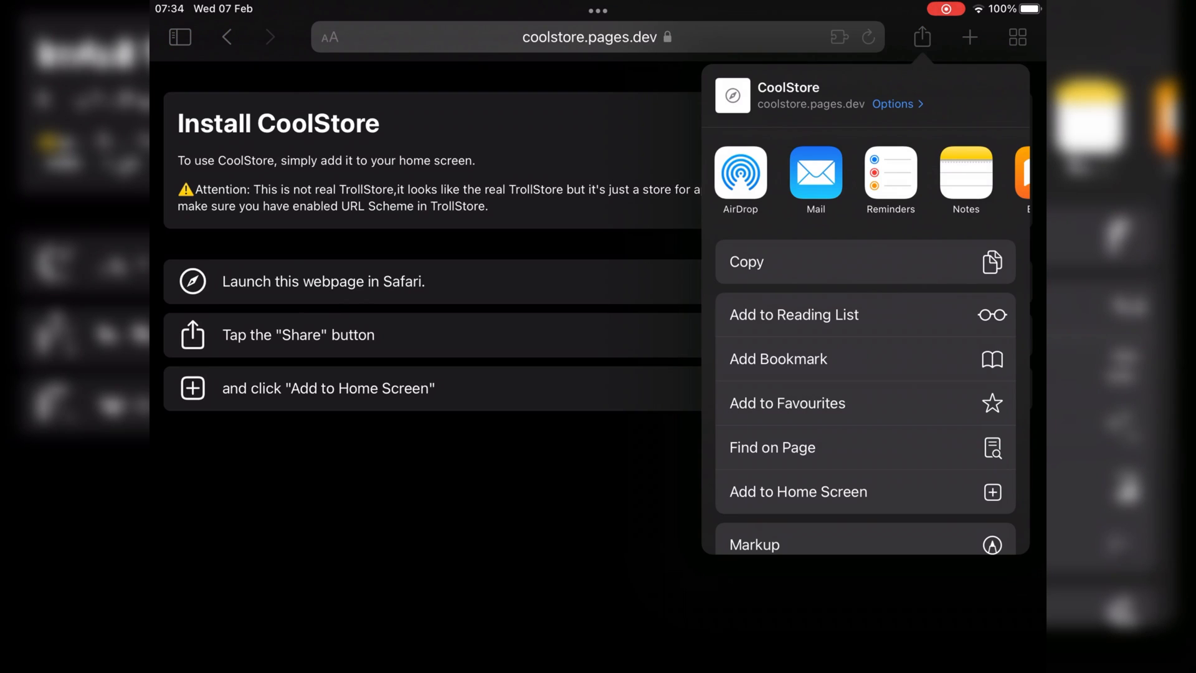
pyautogui.click(798, 491)
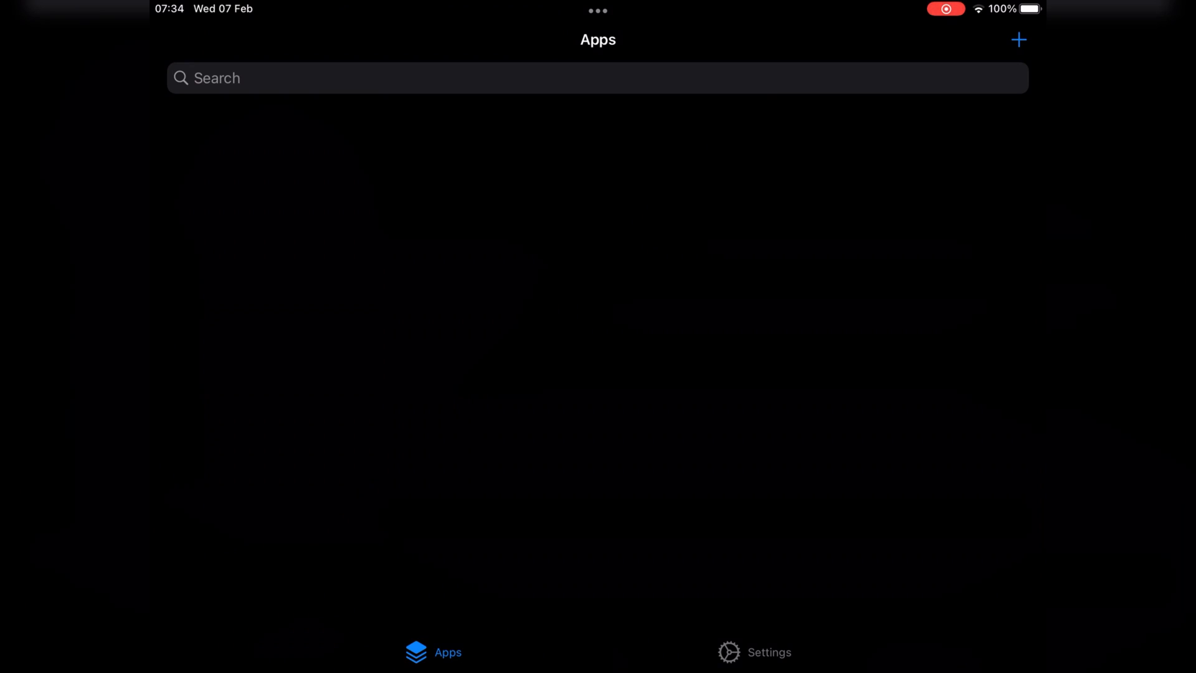
# Turn on URL Scheme Enabled in TrollStore Settings and answer the icon cache Rebuild prompt
pyautogui.click(753, 652)
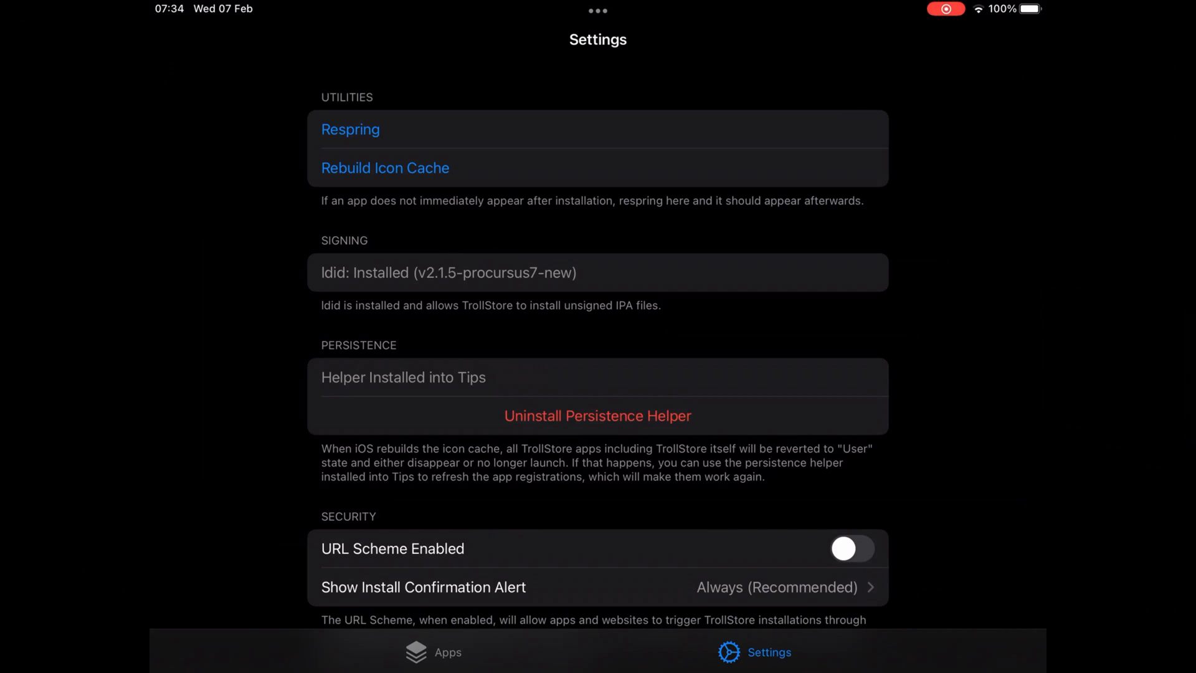
pyautogui.scroll(-3)
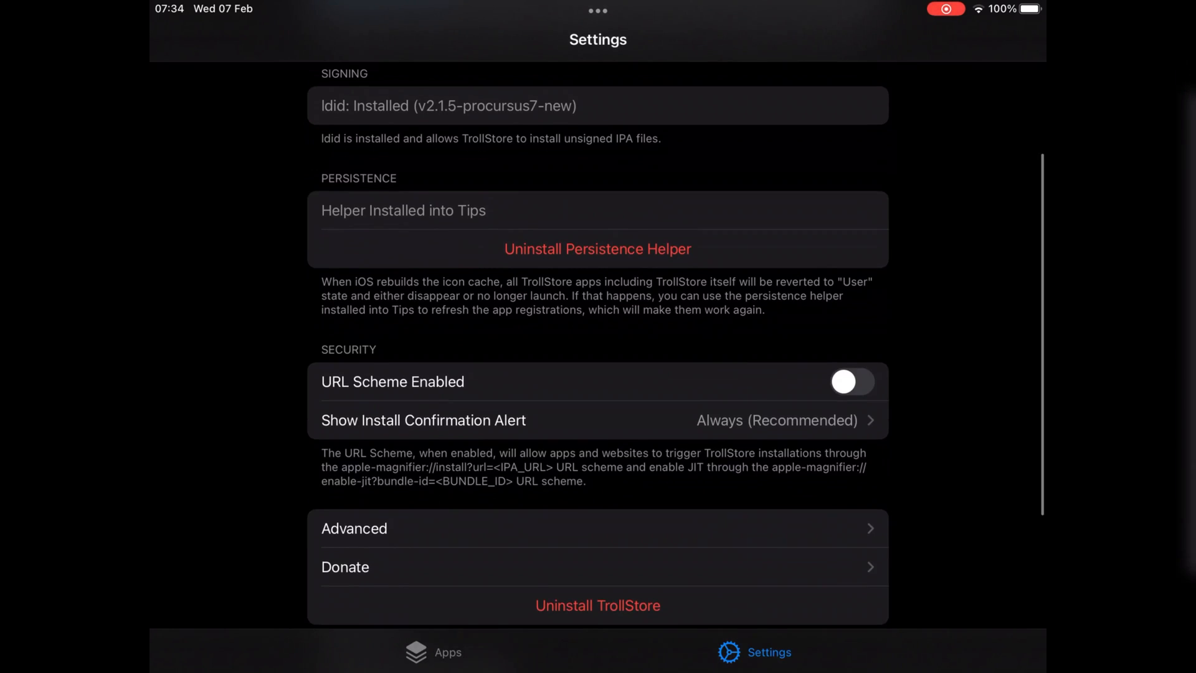
pyautogui.click(851, 381)
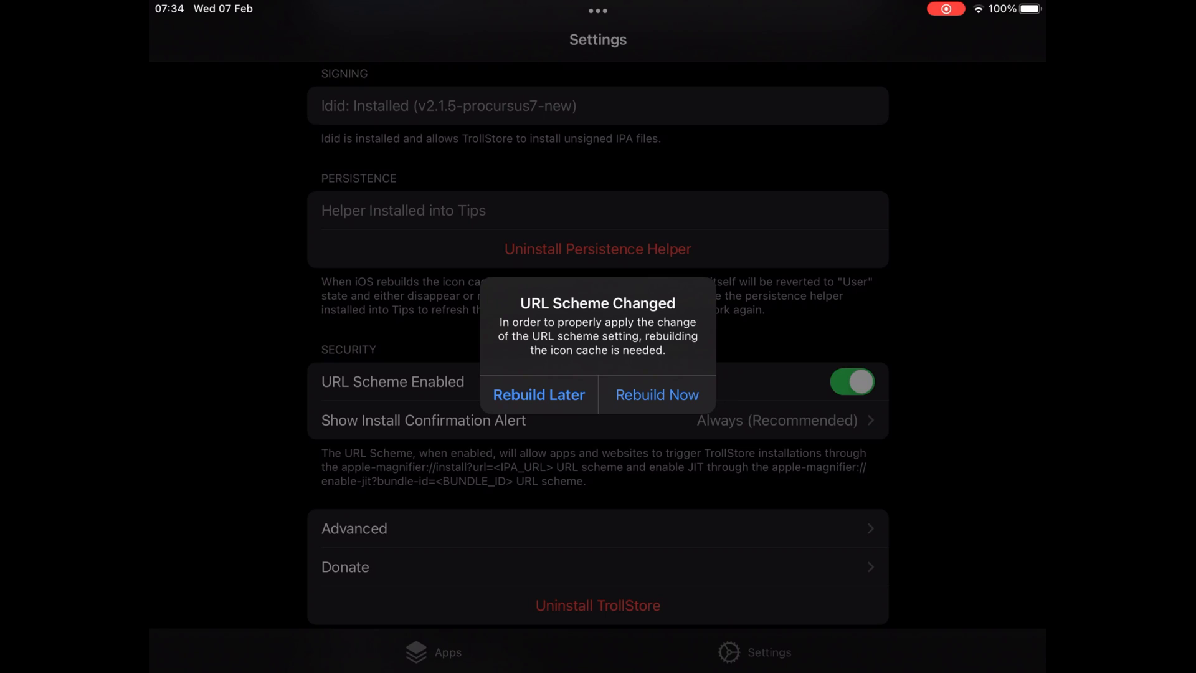
pyautogui.click(656, 394)
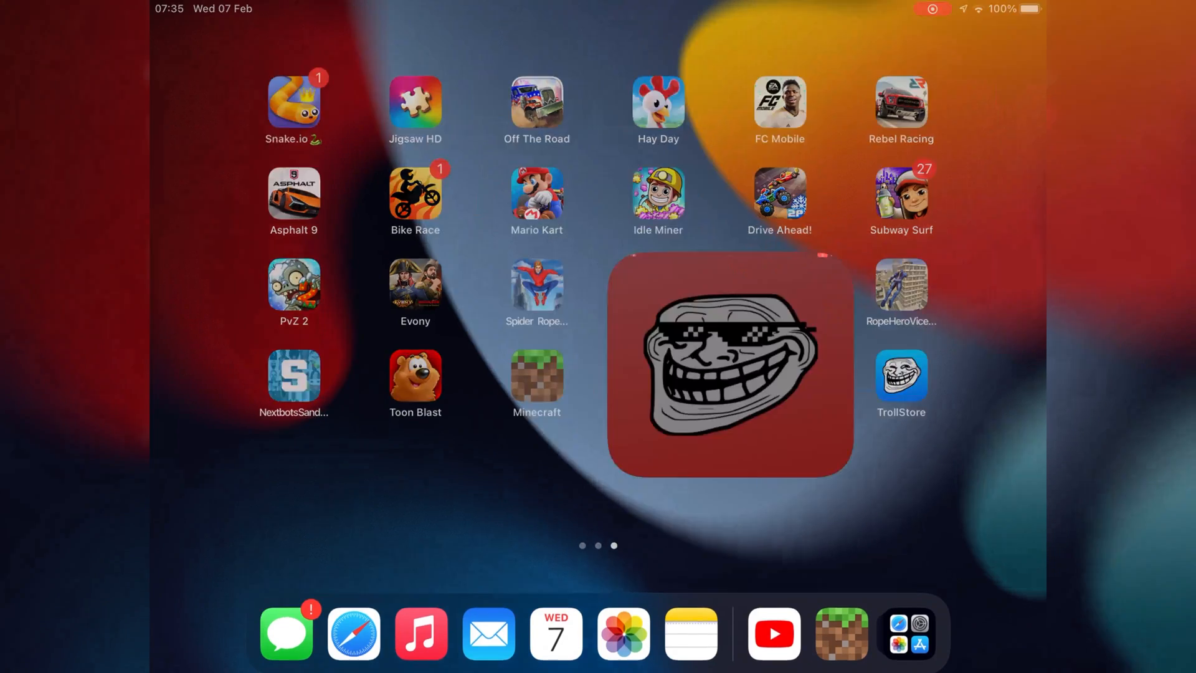
# Open CoolStore and scroll its app catalogue down toward TrollApps and TrollTools
pyautogui.click(901, 375)
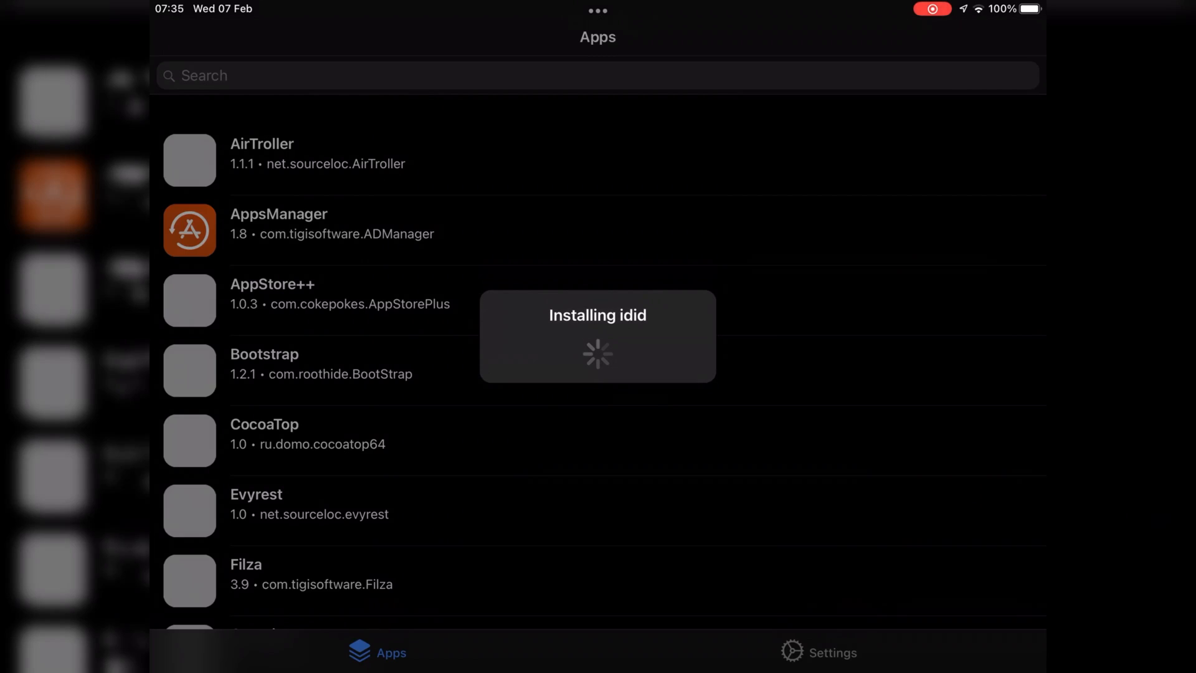
pyautogui.scroll(-3)
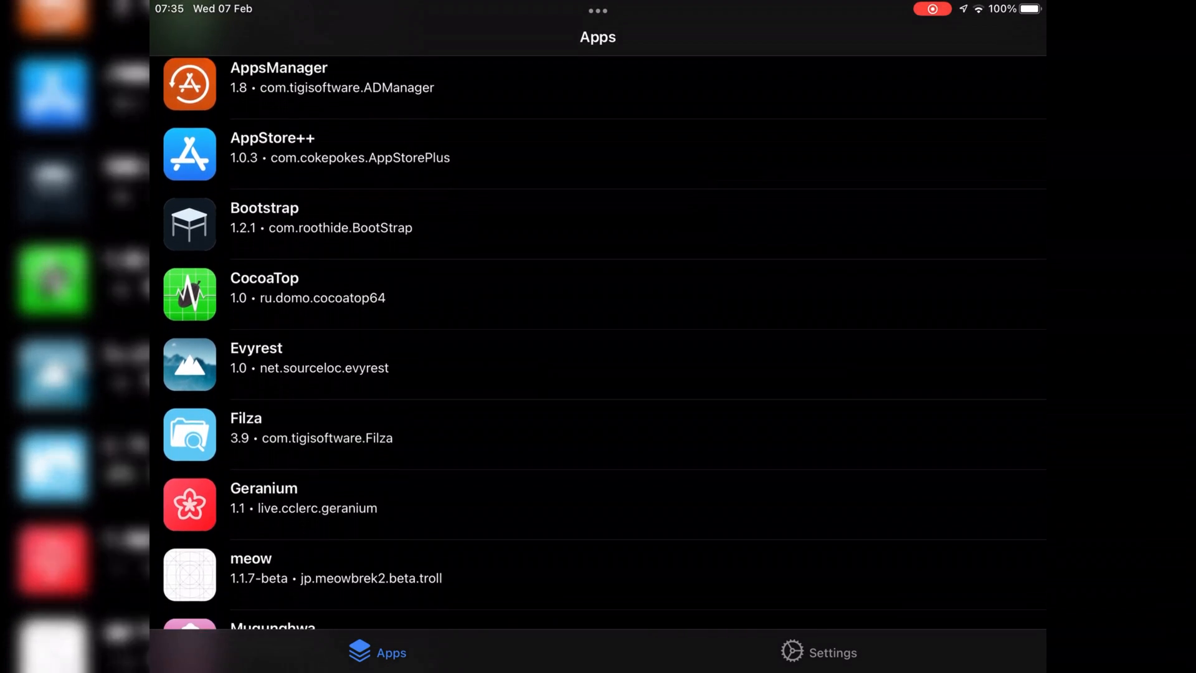
pyautogui.scroll(-3)
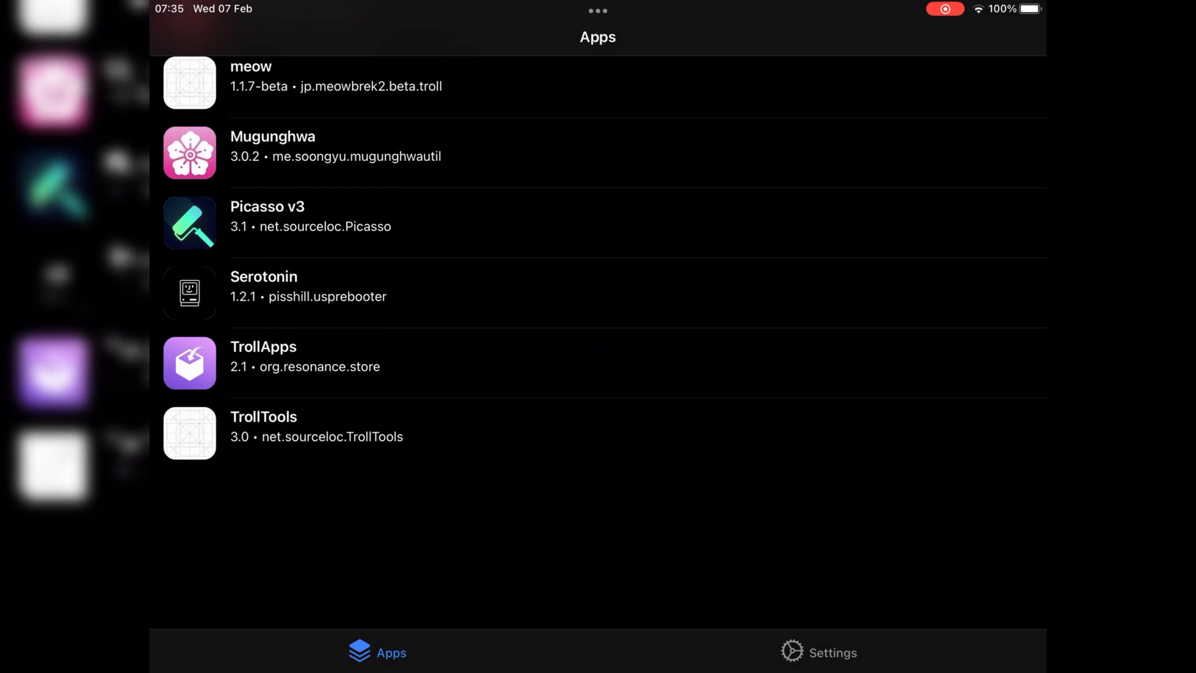
pyautogui.scroll(-3)
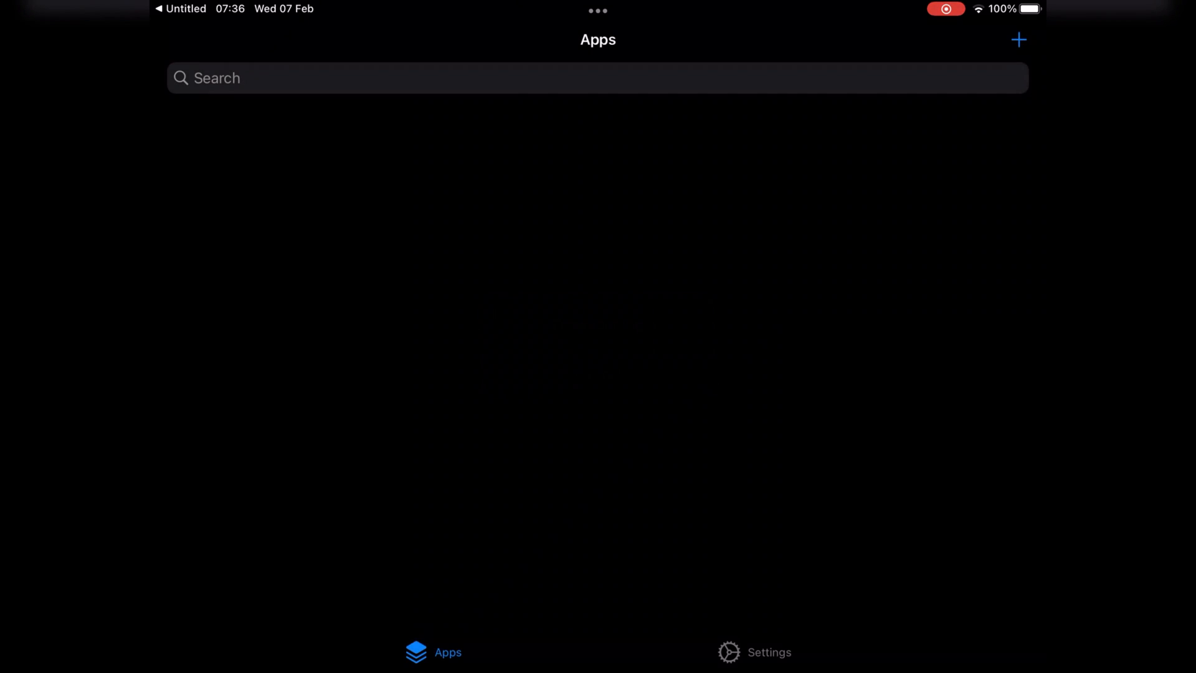
# Install AppStore++ 1.0.3 via TrollStore and launch it from the Apps list
pyautogui.click(1019, 39)
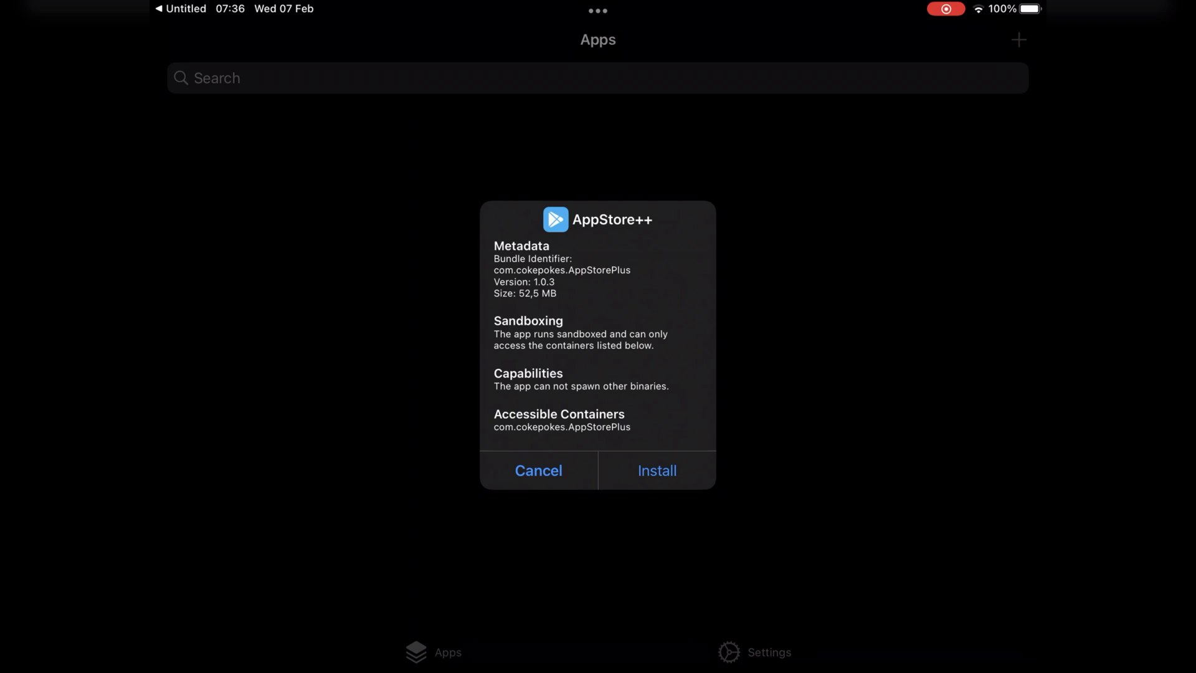
pyautogui.click(655, 469)
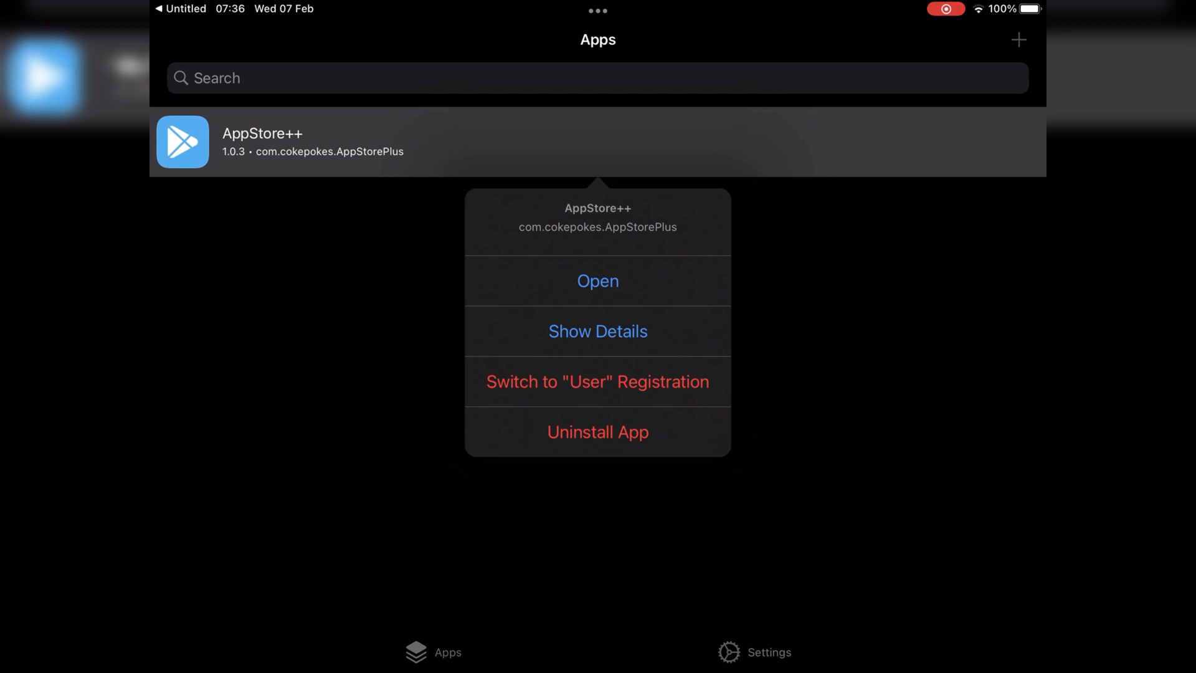
pyautogui.click(598, 281)
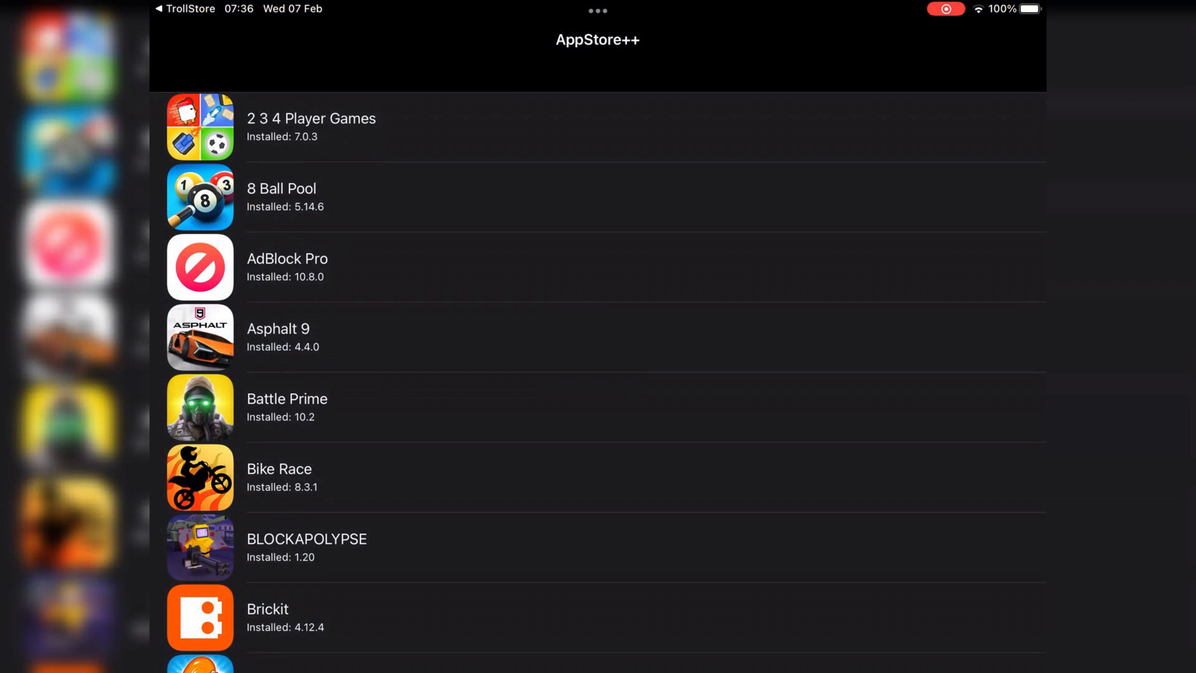
# Scroll through AppStore++'s installed apps list from top to bottom
pyautogui.scroll(-3)
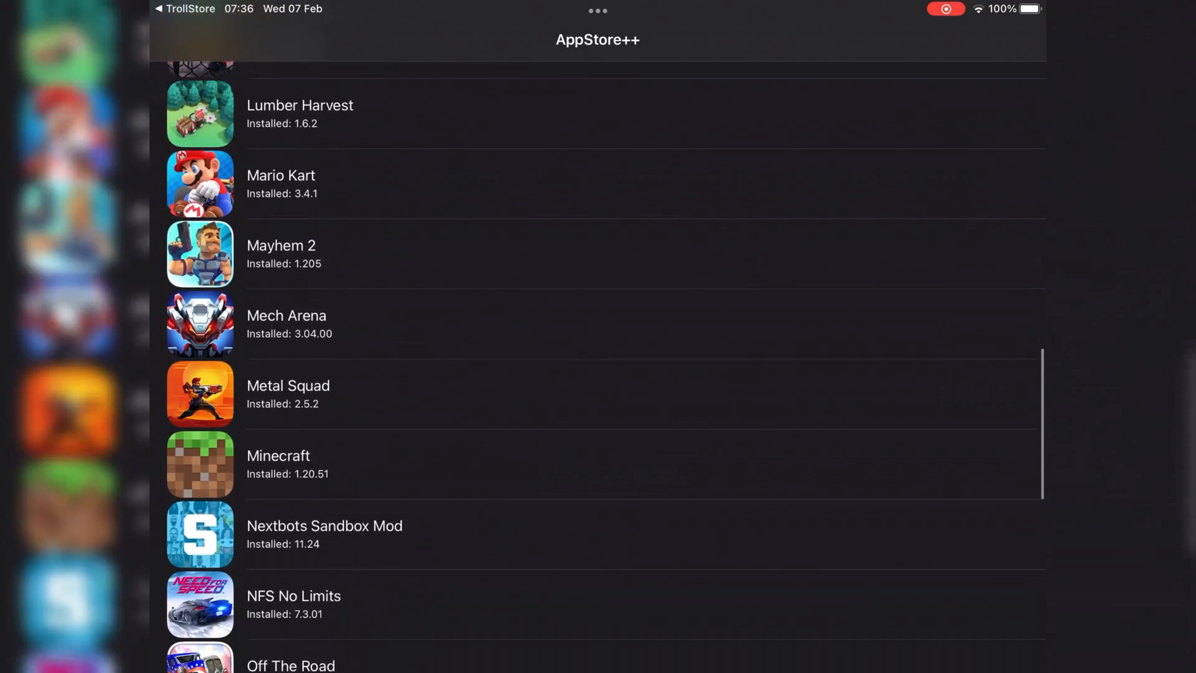
pyautogui.scroll(-3)
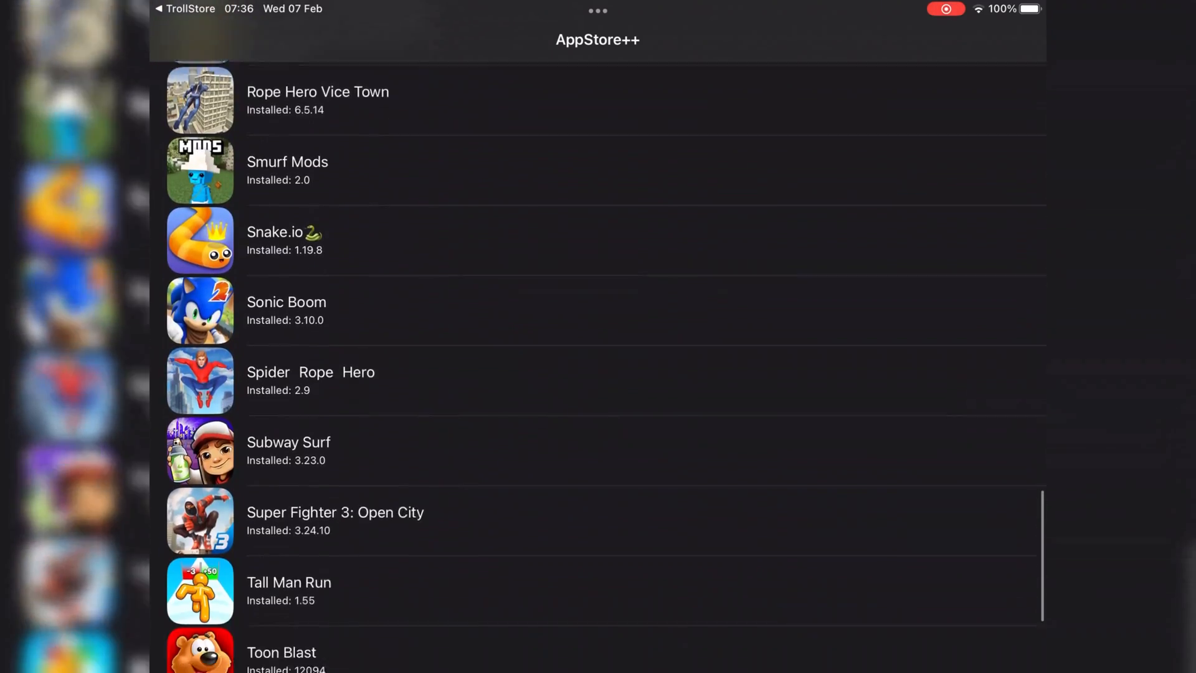
pyautogui.scroll(-3)
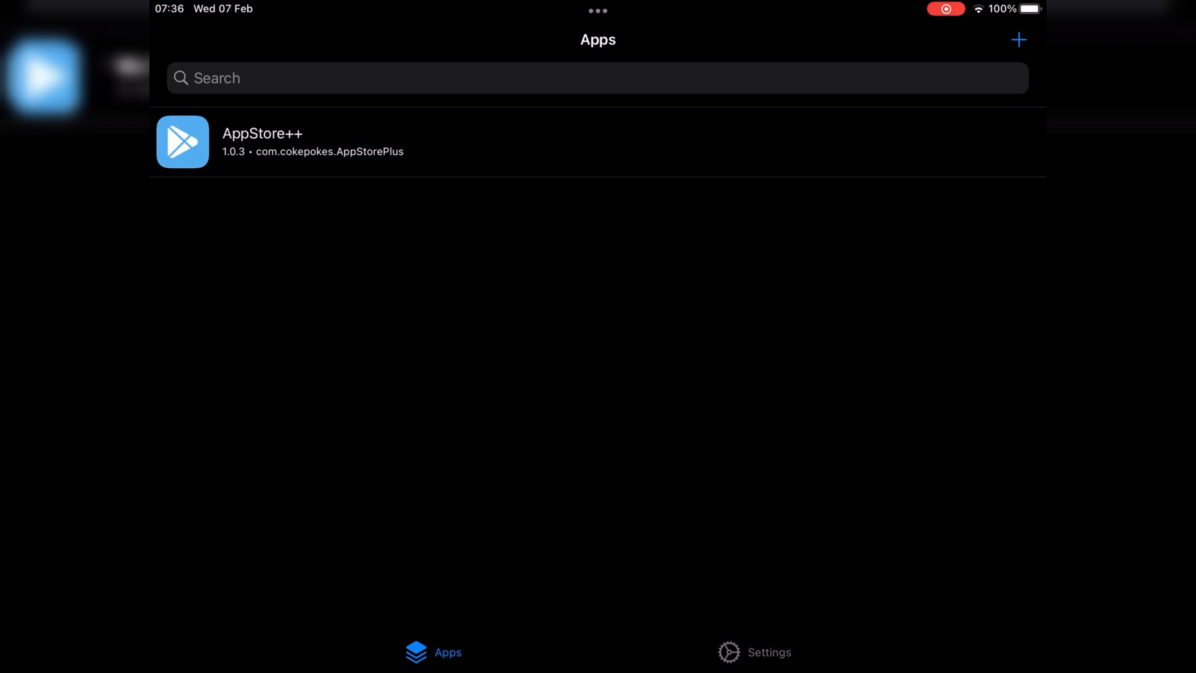
# Check URL Scheme in TrollStore Settings, then install TrollApps 2.1 from CoolStore
pyautogui.click(768, 652)
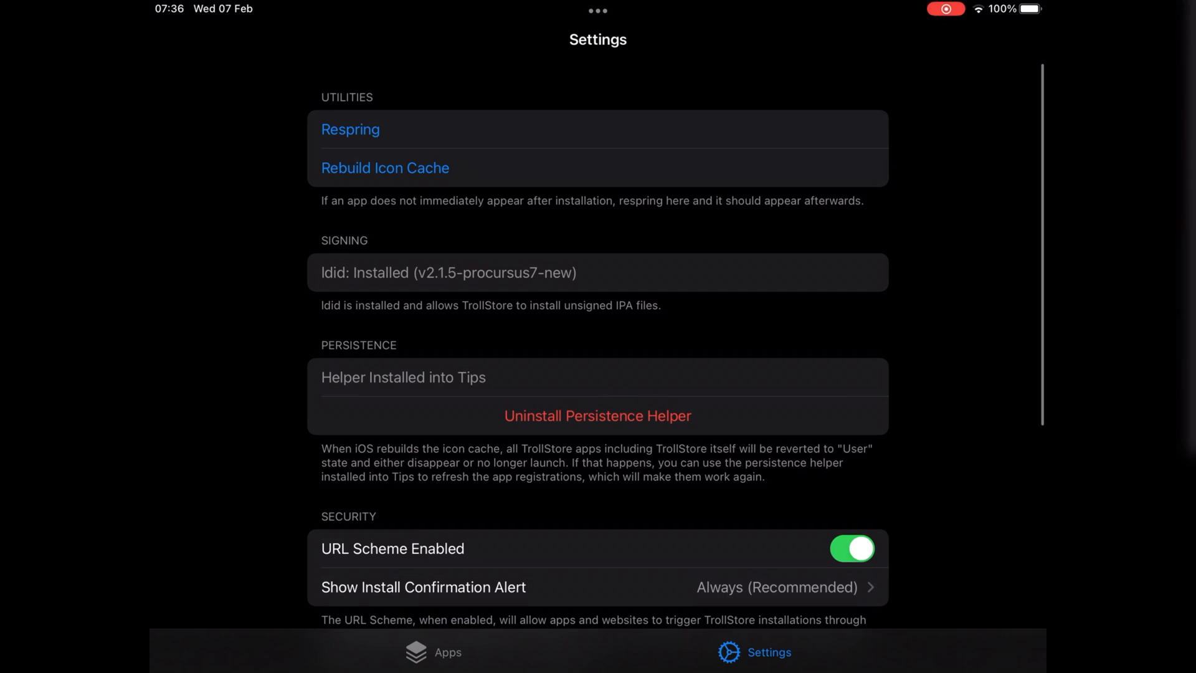
pyautogui.click(432, 651)
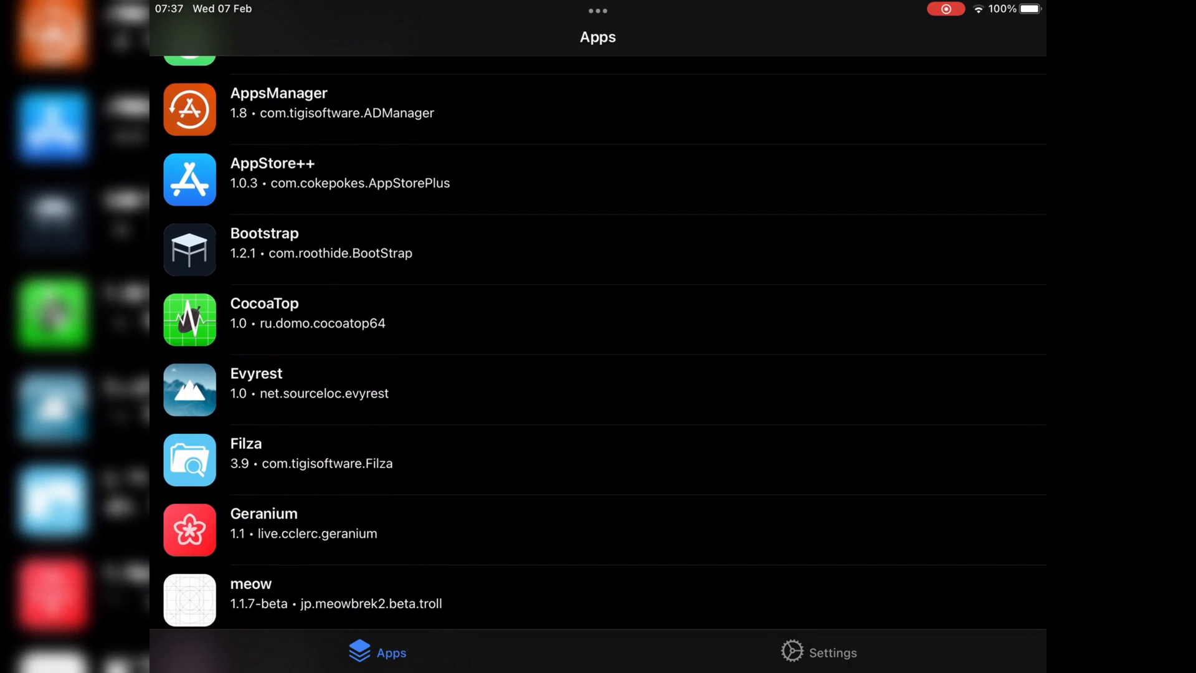
pyautogui.scroll(-3)
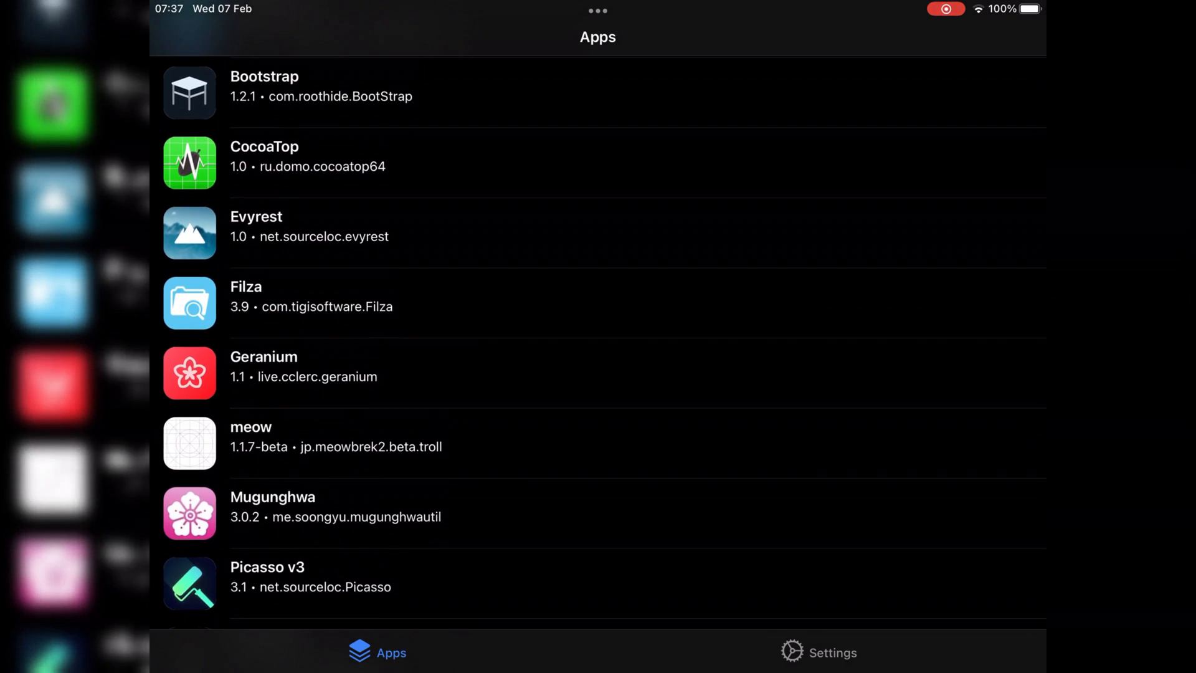
pyautogui.scroll(-3)
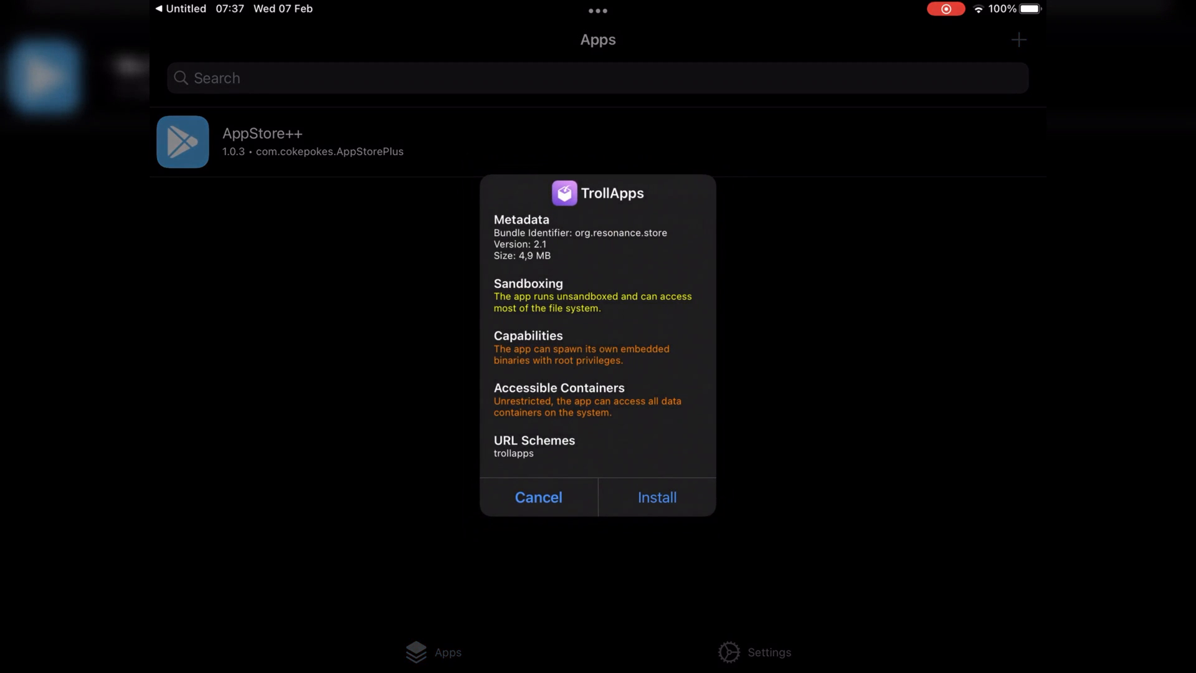
pyautogui.click(655, 496)
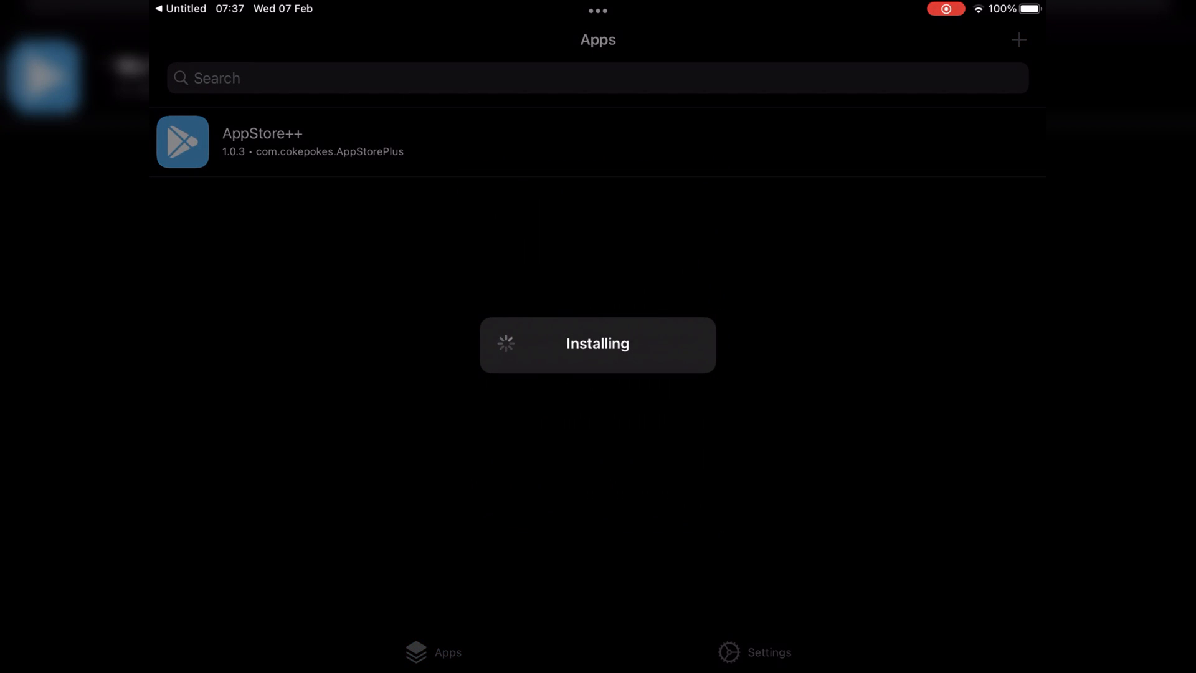